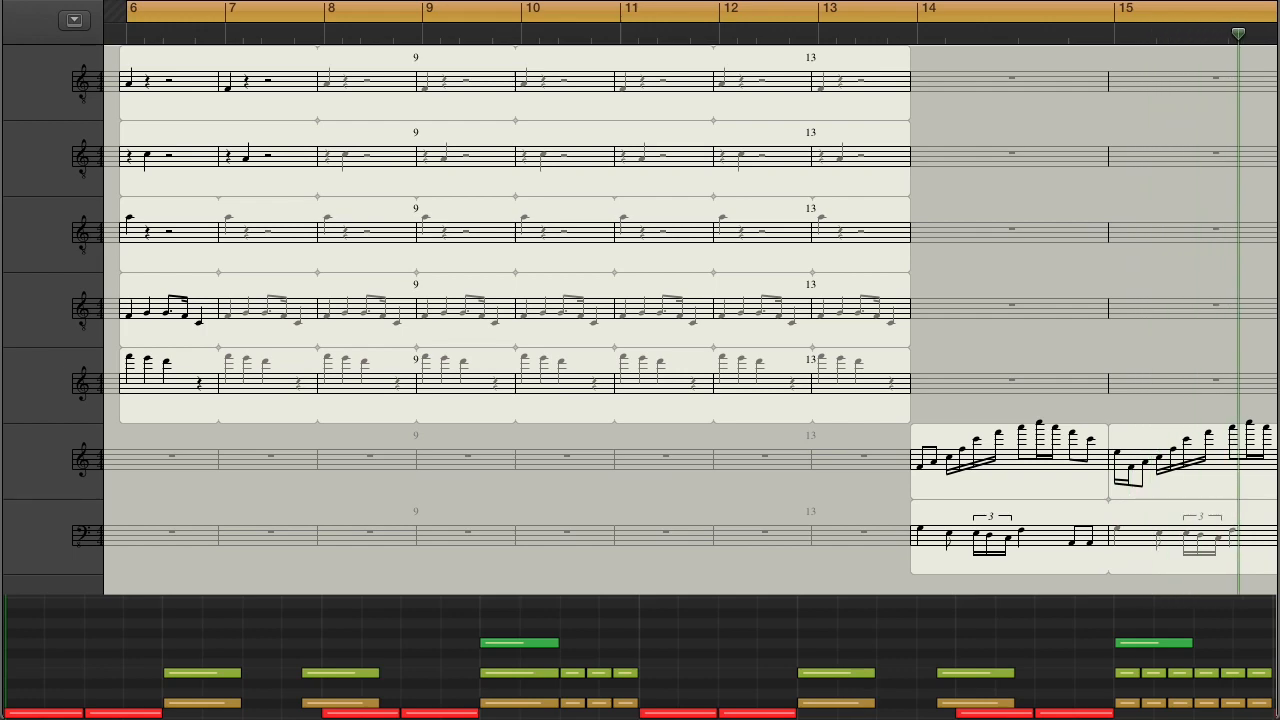
# Nudge the score view right and let playback continue past bar 27.
pyautogui.hscroll(3)
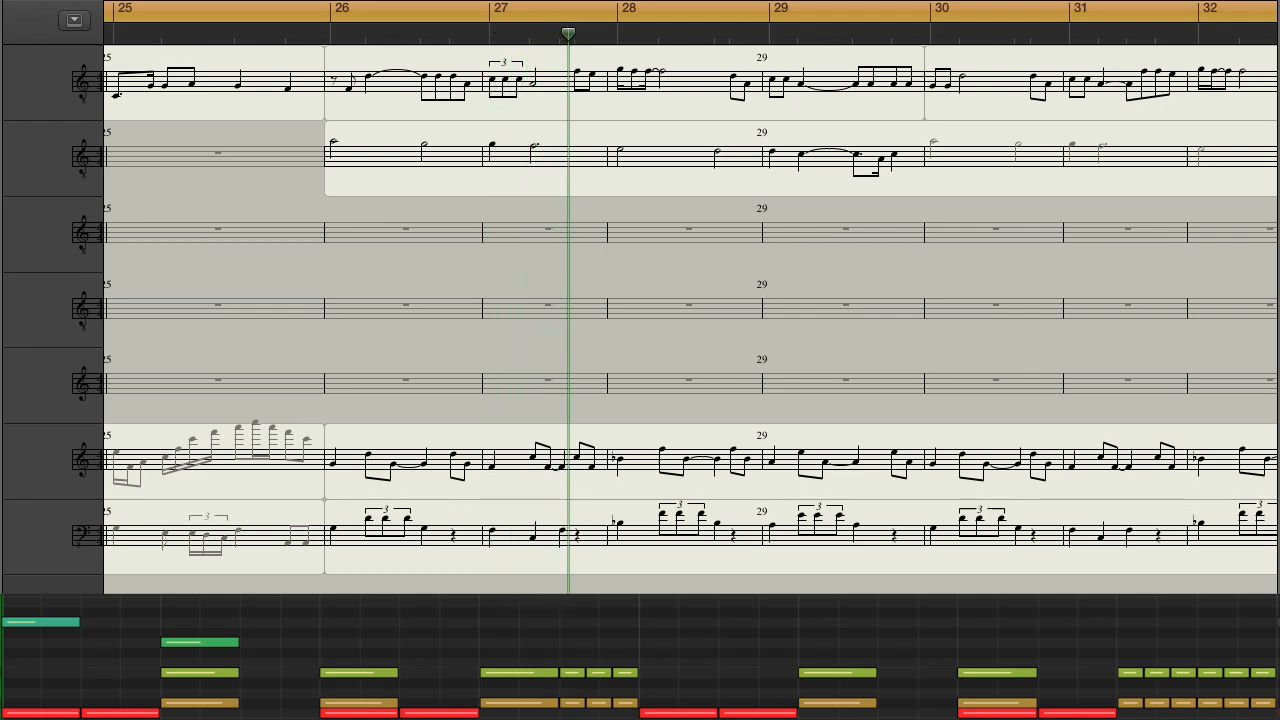
pyautogui.click(674, 36)
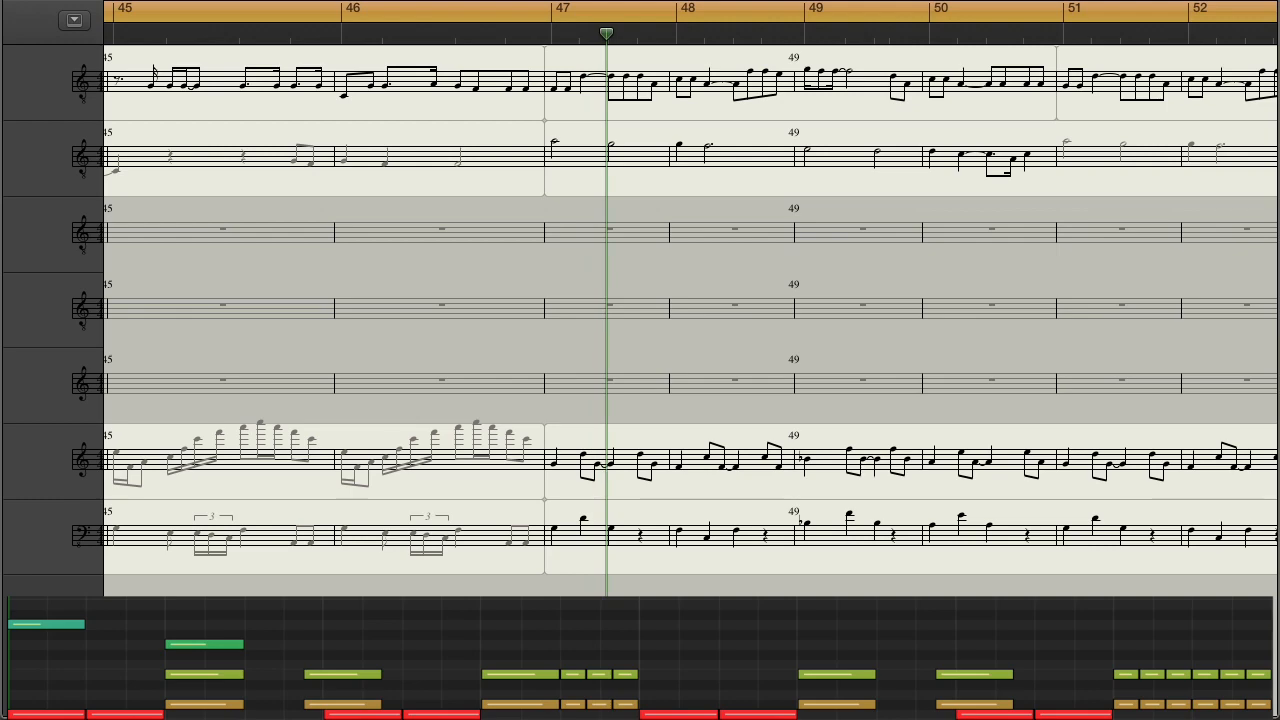
# Keep the song playing so the staves follow the playhead on to bar 48.
pyautogui.click(692, 32)
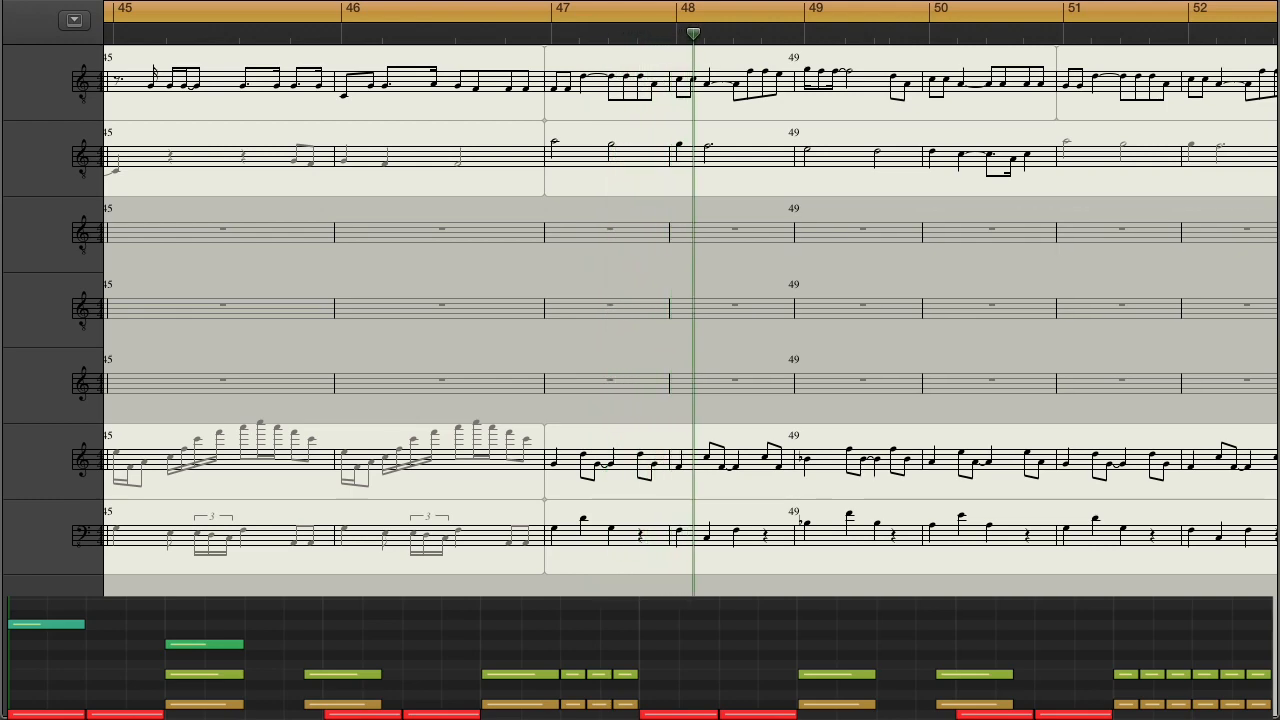